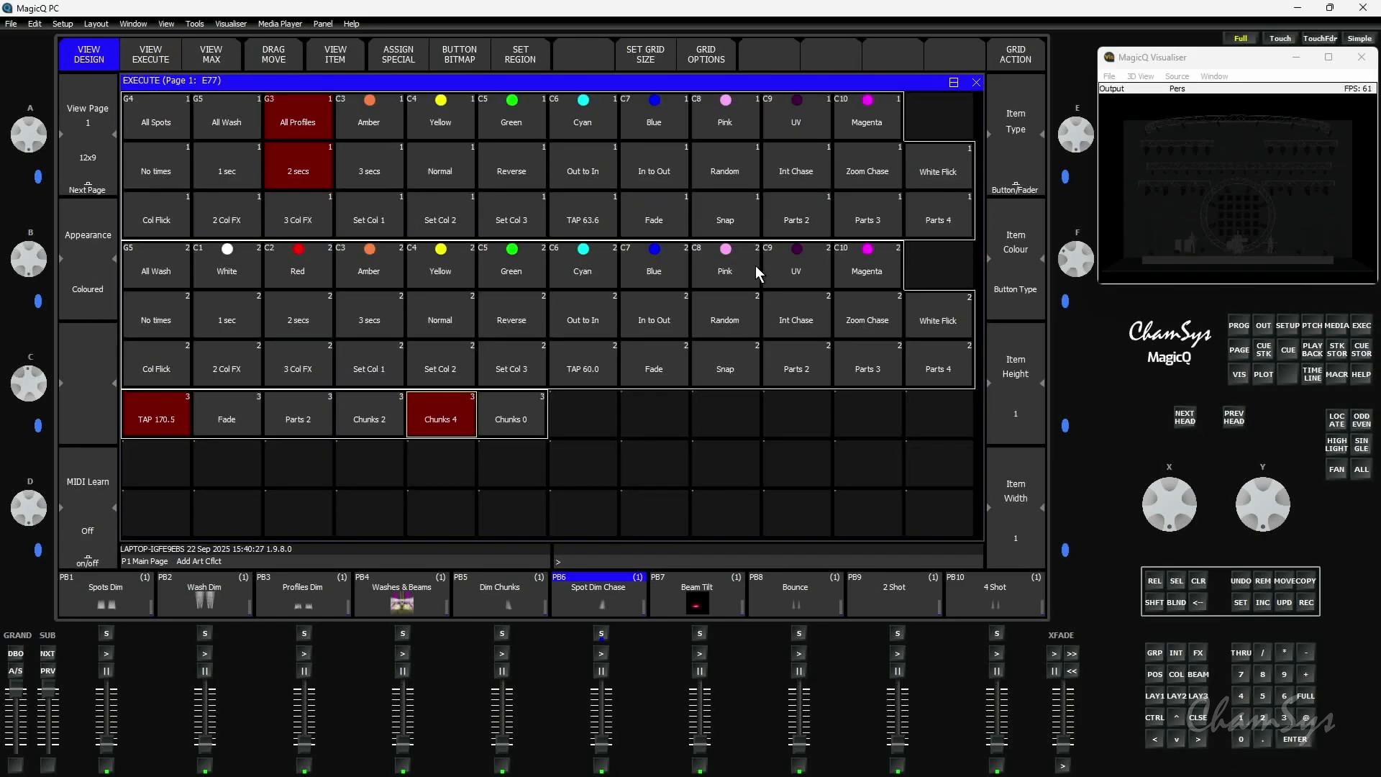
{"action": "mouse_move", "coordinate": [282, 182]}
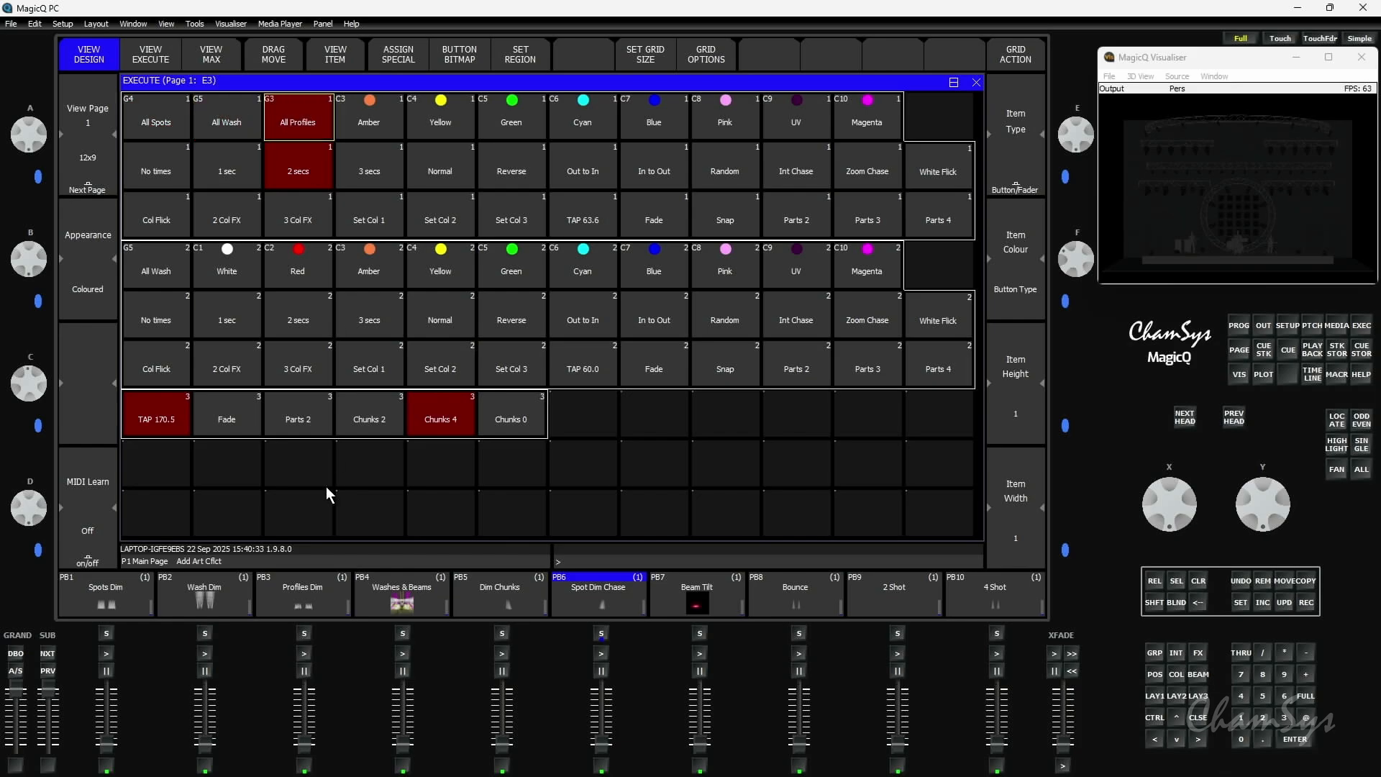
{"action": "mouse_move", "coordinate": [244, 213]}
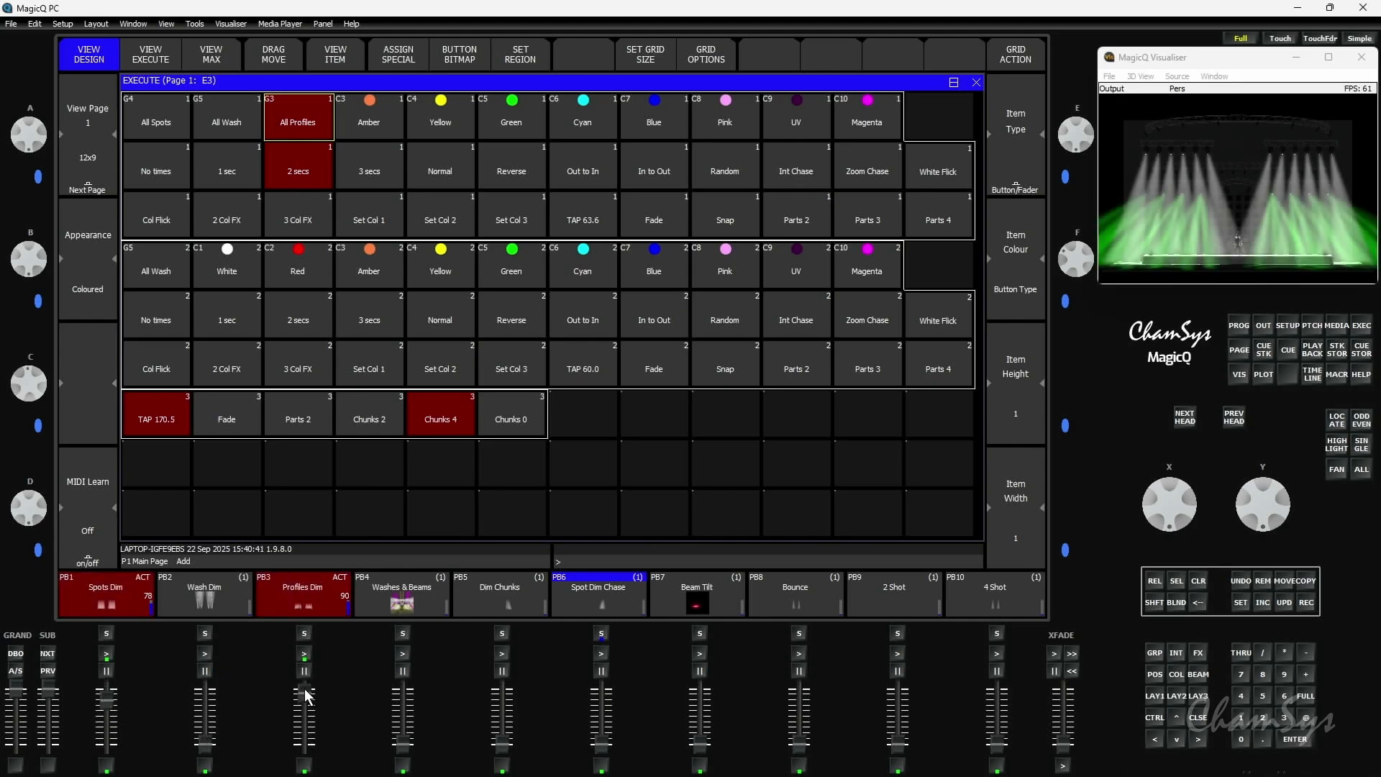
{"action": "mouse_move", "coordinate": [174, 127]}
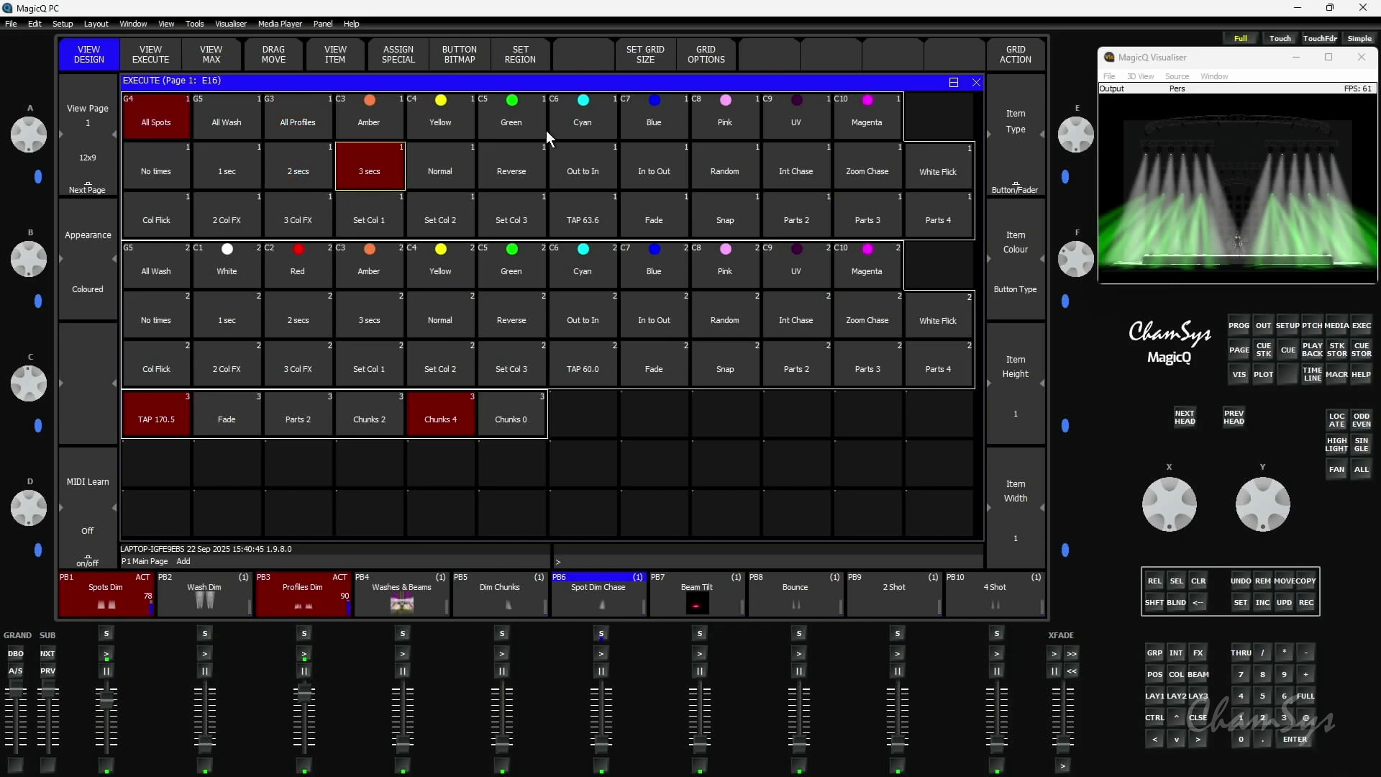
Give the All Profiles group 2-second timing and fade them to Amber.
{"action": "left_click", "coordinate": [653, 115]}
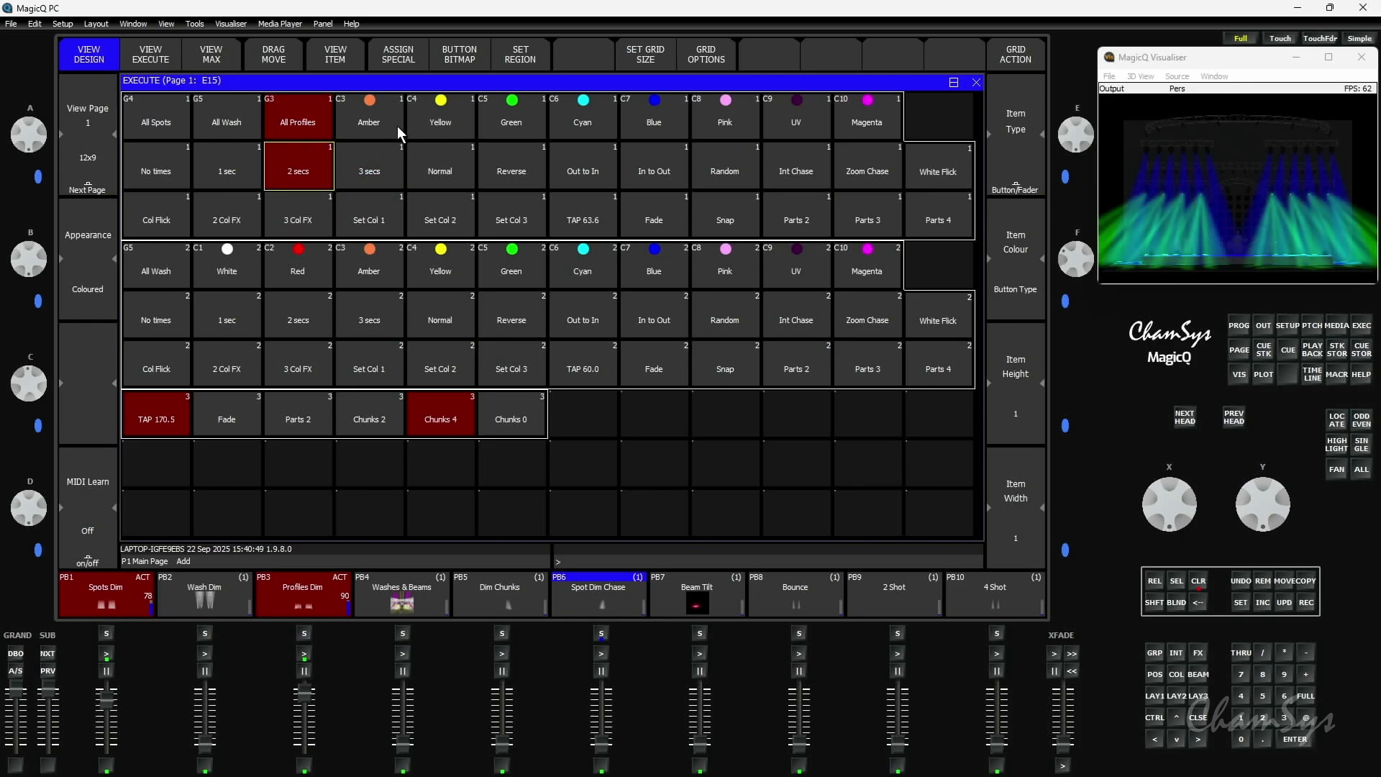
{"action": "left_click", "coordinate": [369, 121]}
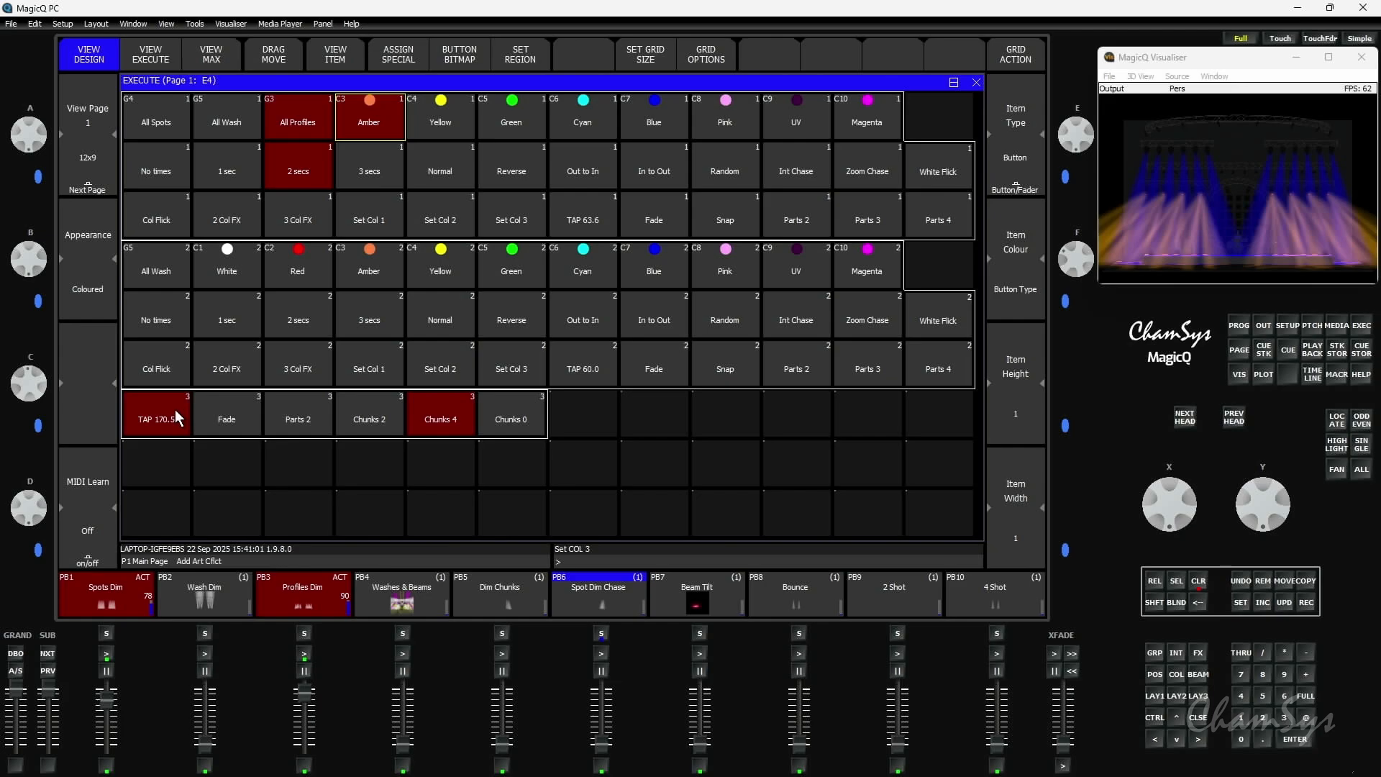
{"action": "mouse_move", "coordinate": [257, 398]}
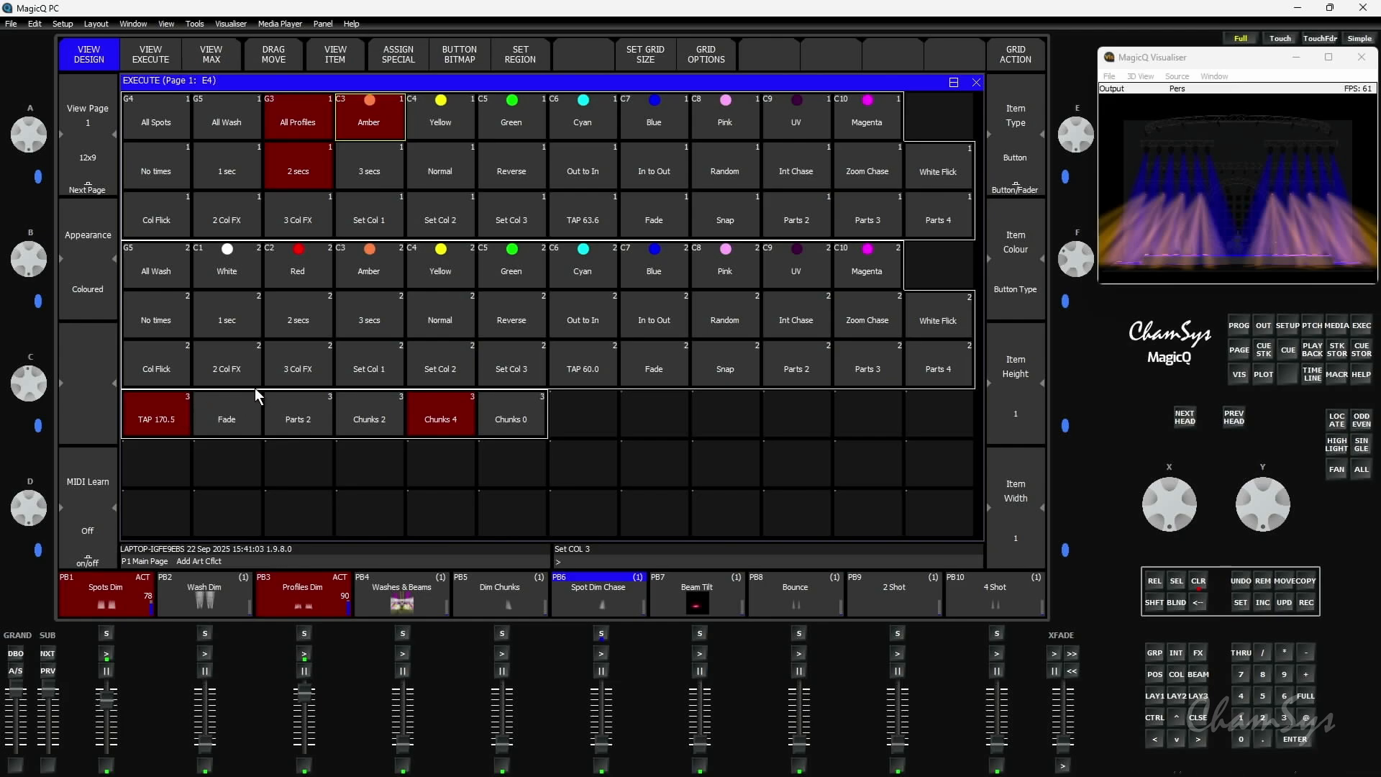
{"action": "mouse_move", "coordinate": [344, 371]}
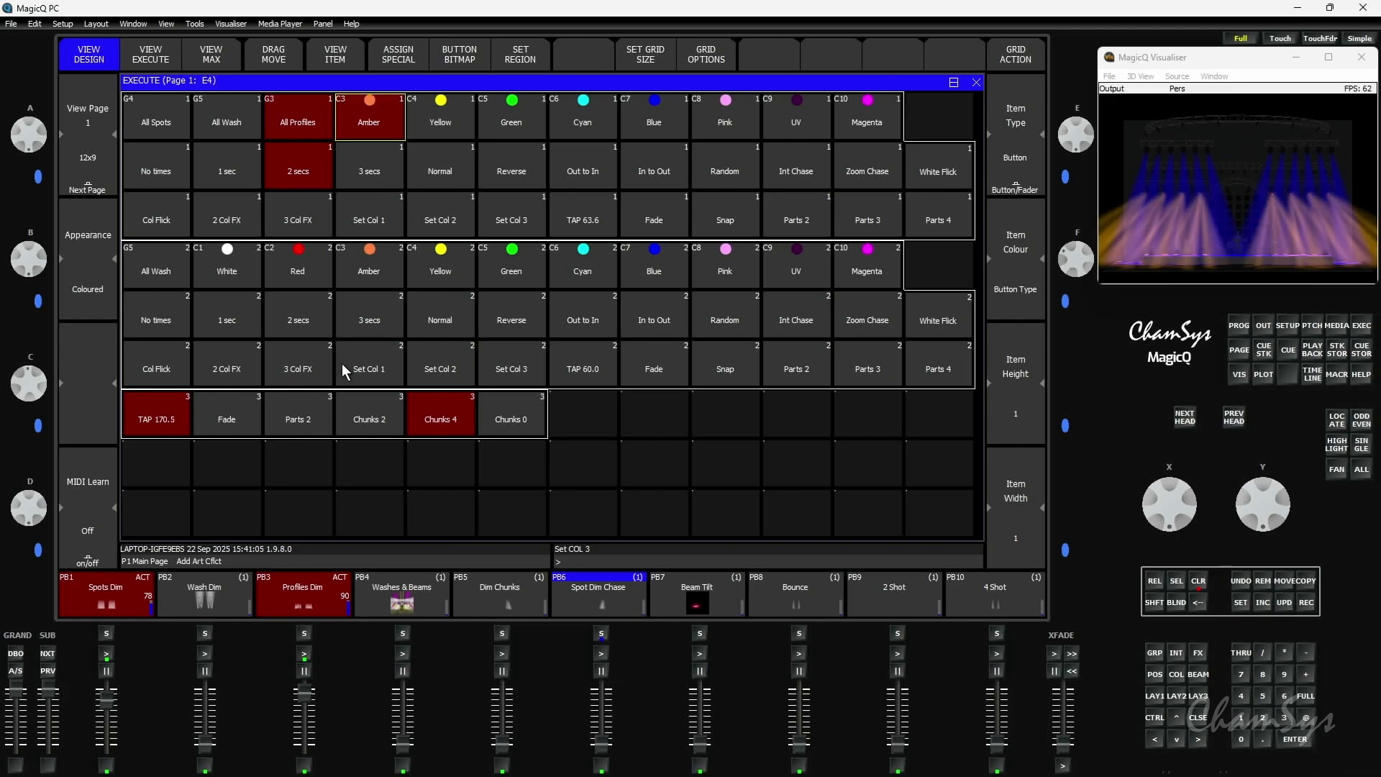
{"action": "mouse_move", "coordinate": [324, 414]}
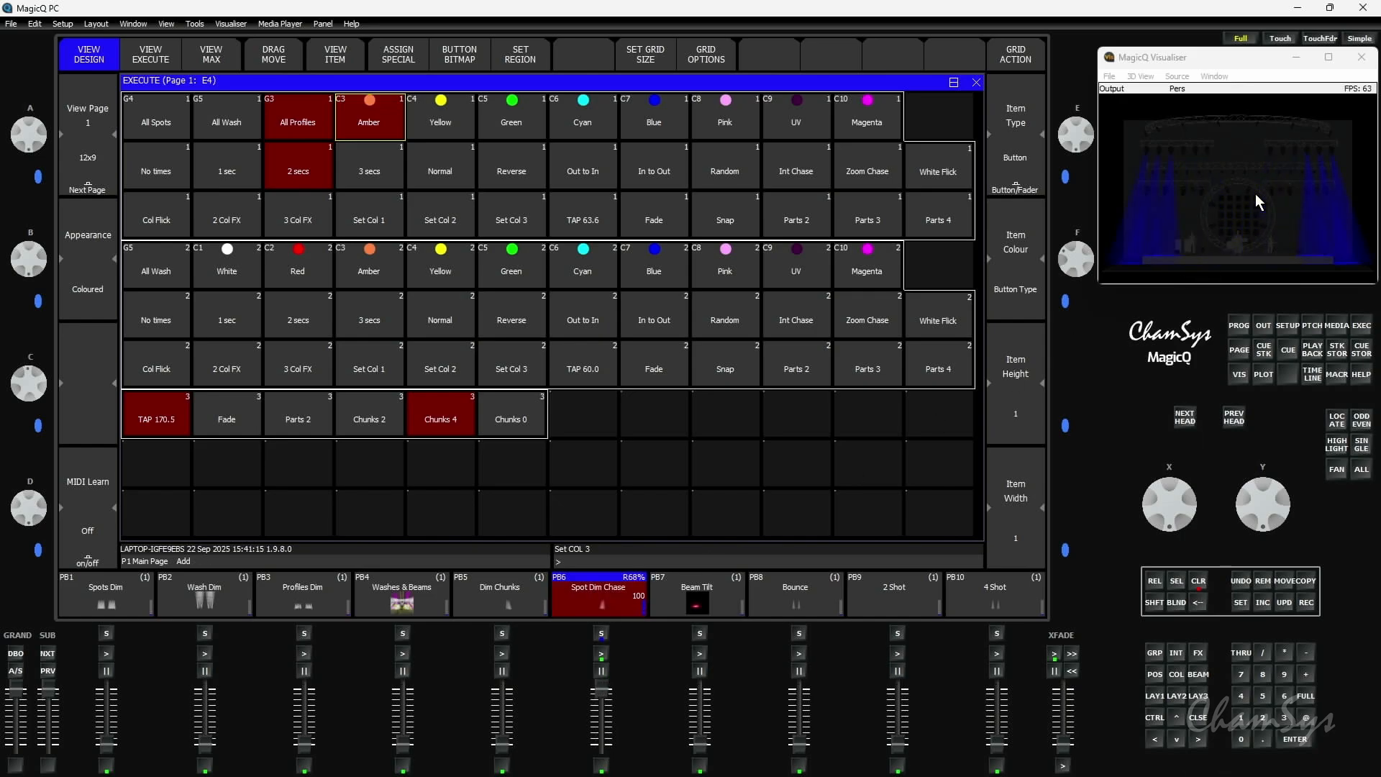
Tap in a slower tempo for the Spot Dim Chase and set it to 2 chunks.
{"action": "left_click", "coordinate": [441, 419]}
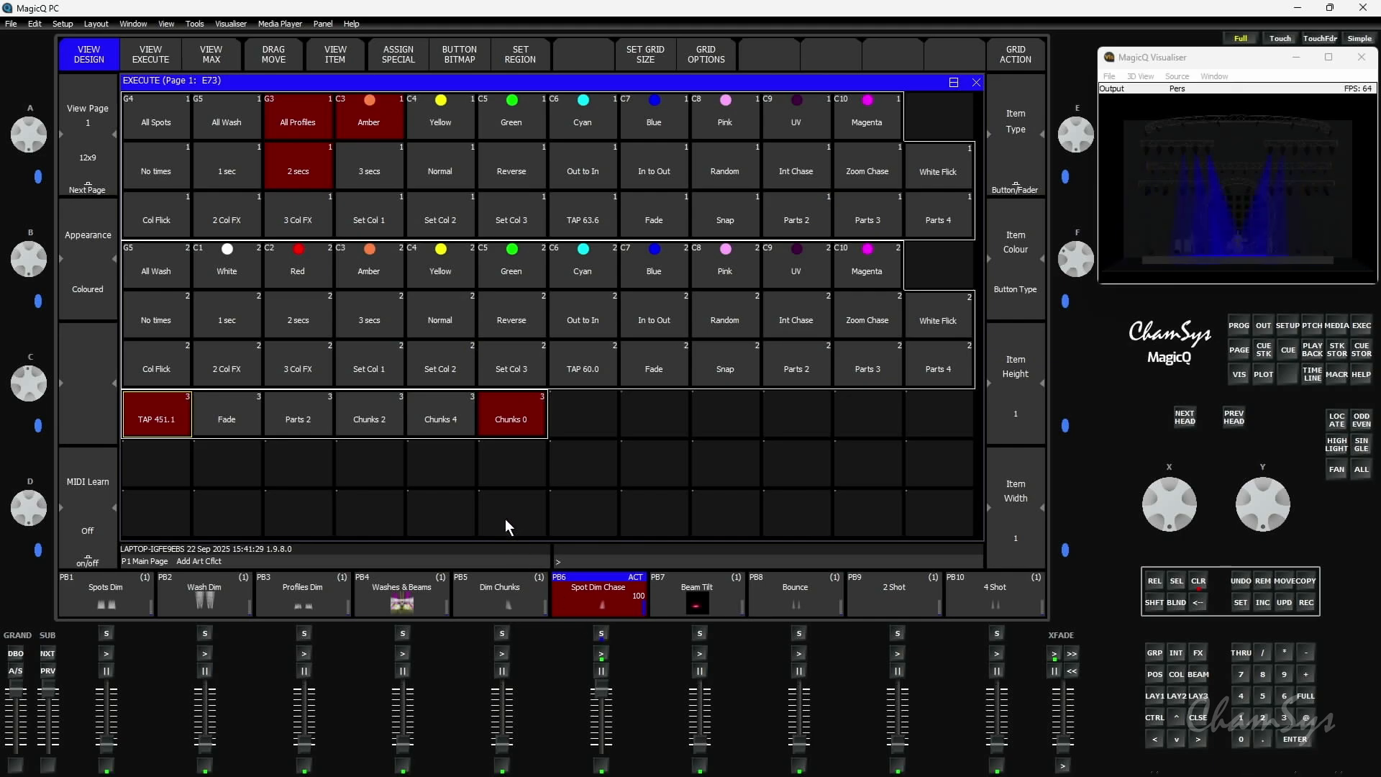
{"action": "left_click", "coordinate": [155, 414]}
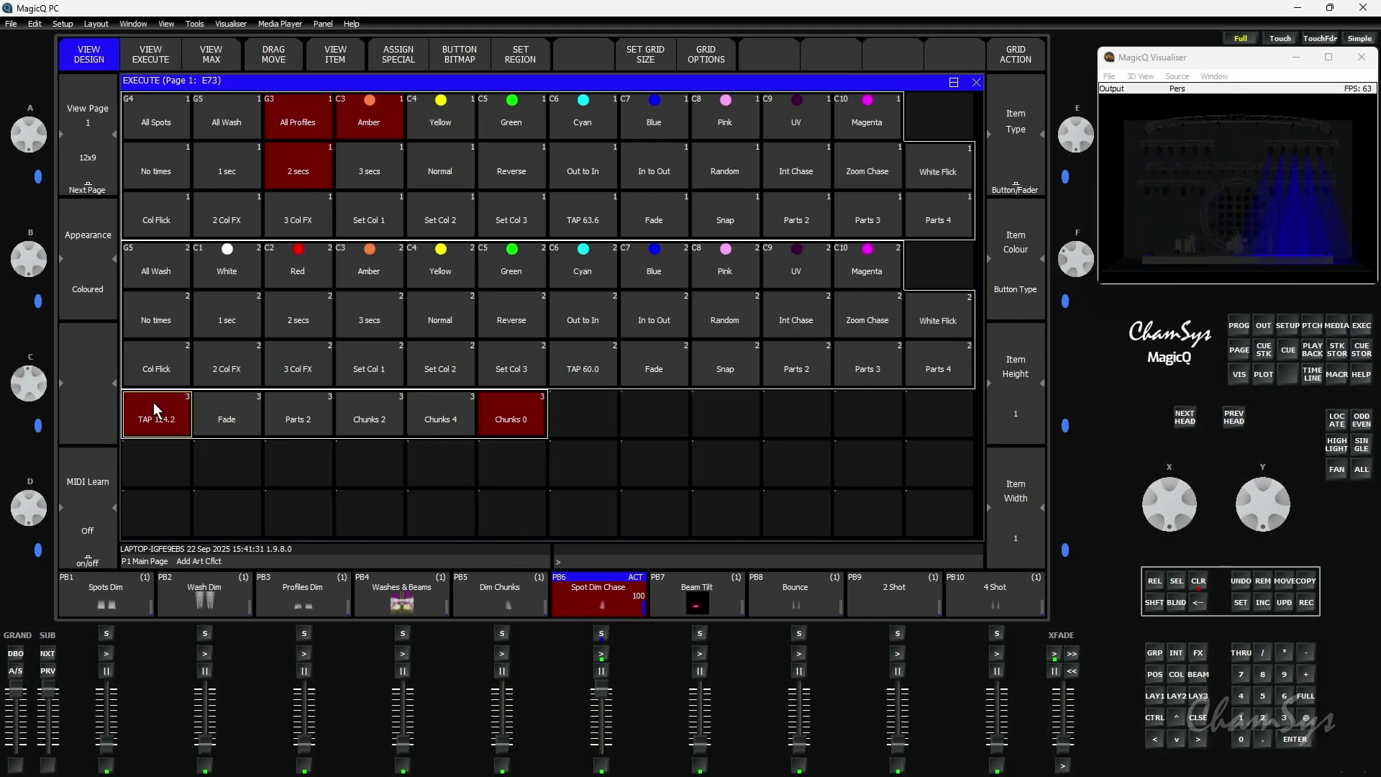
{"action": "left_click", "coordinate": [370, 418]}
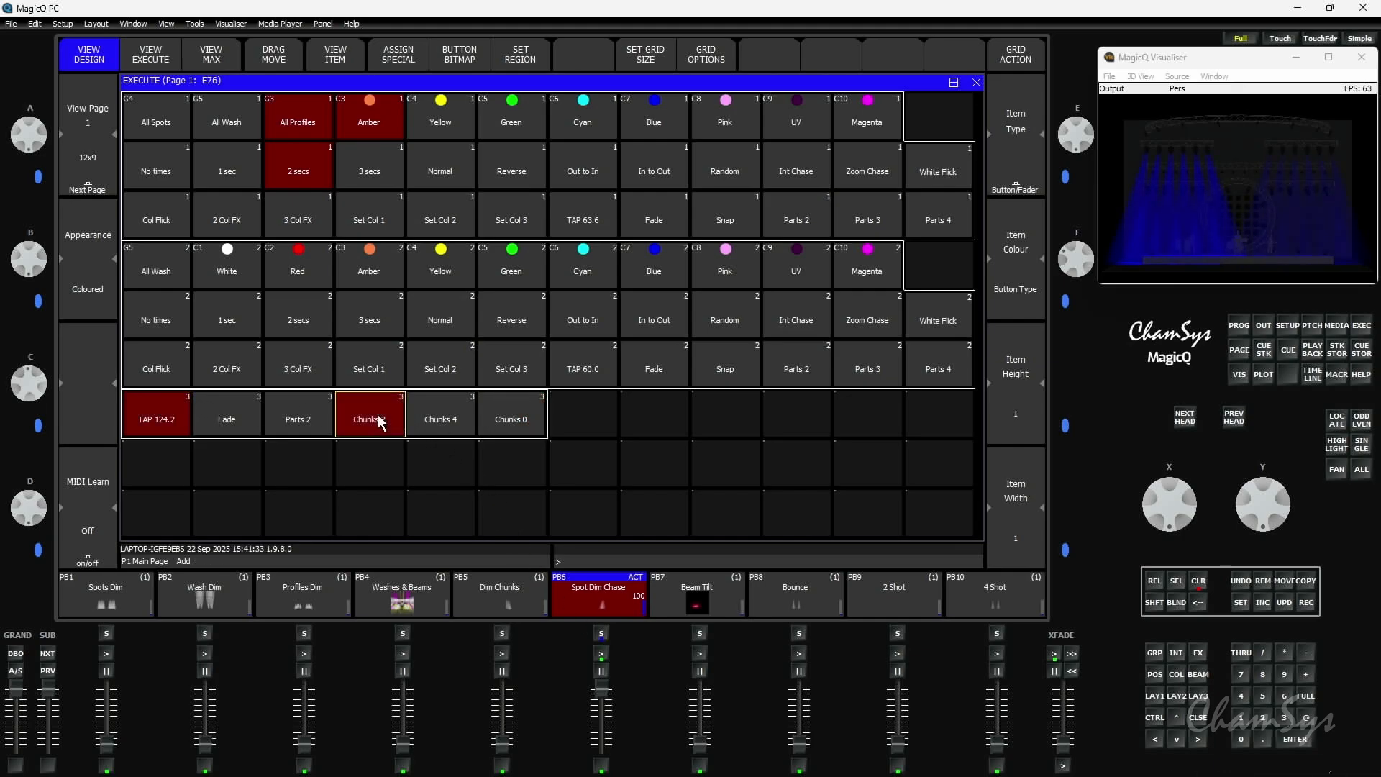
{"action": "left_click", "coordinate": [441, 419]}
{"action": "type", "text": "24"}
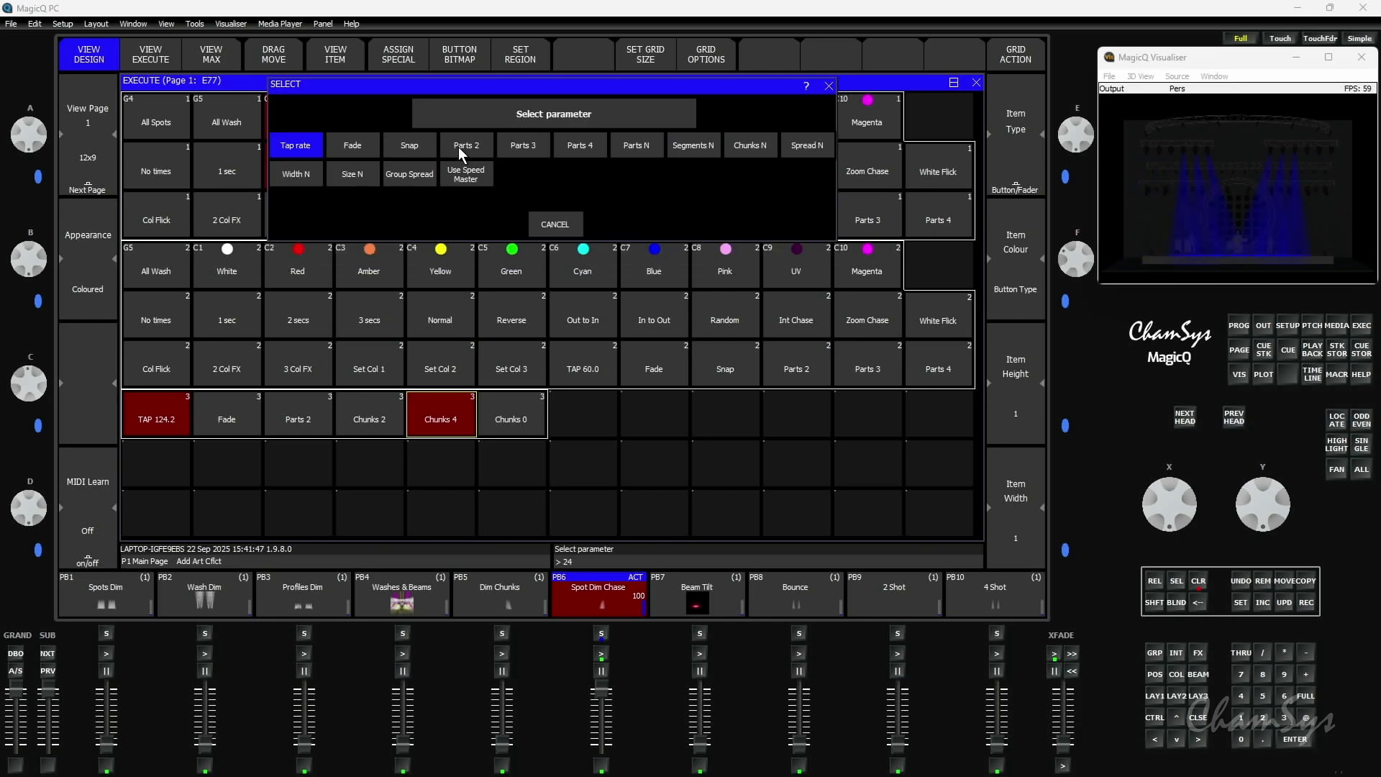
{"action": "mouse_move", "coordinate": [711, 161]}
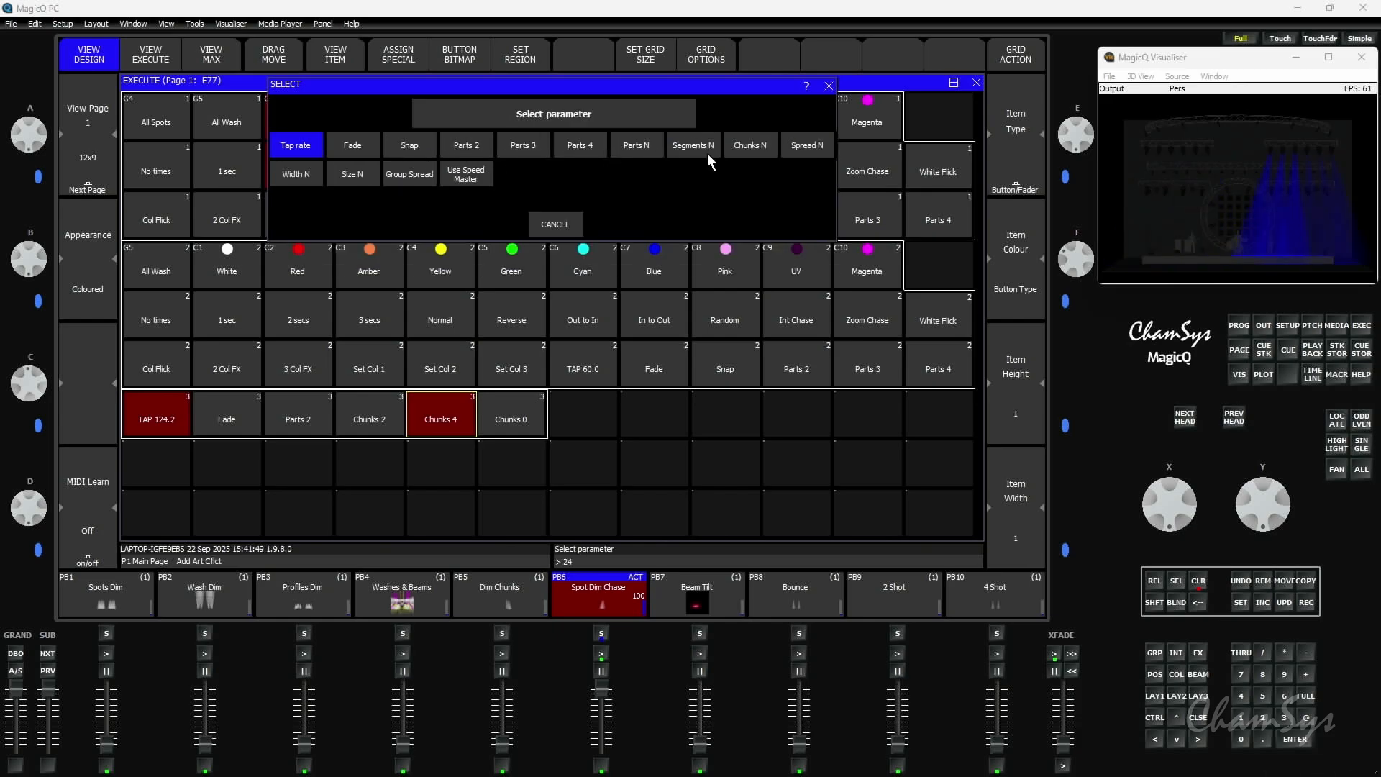
{"action": "mouse_move", "coordinate": [747, 158]}
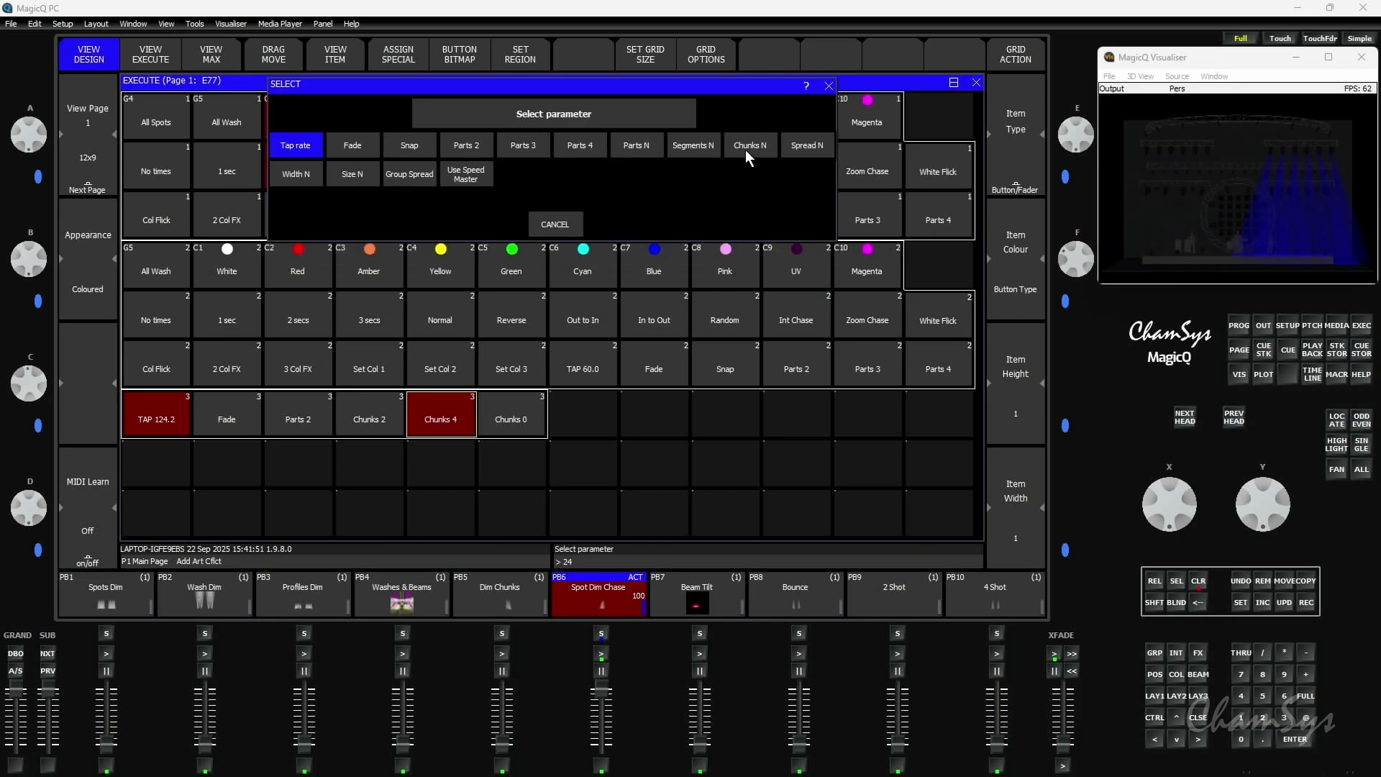
{"action": "mouse_move", "coordinate": [598, 161]}
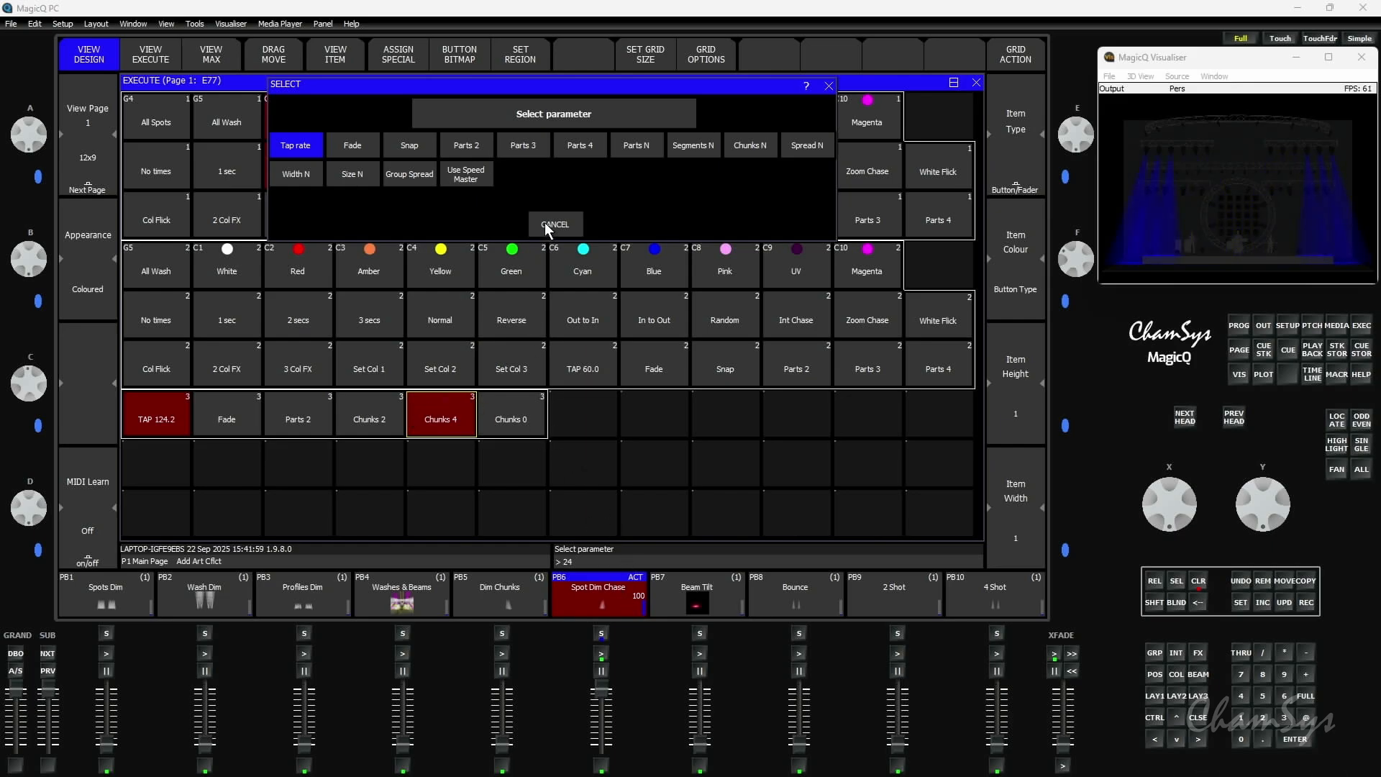
{"action": "left_click", "coordinate": [554, 225]}
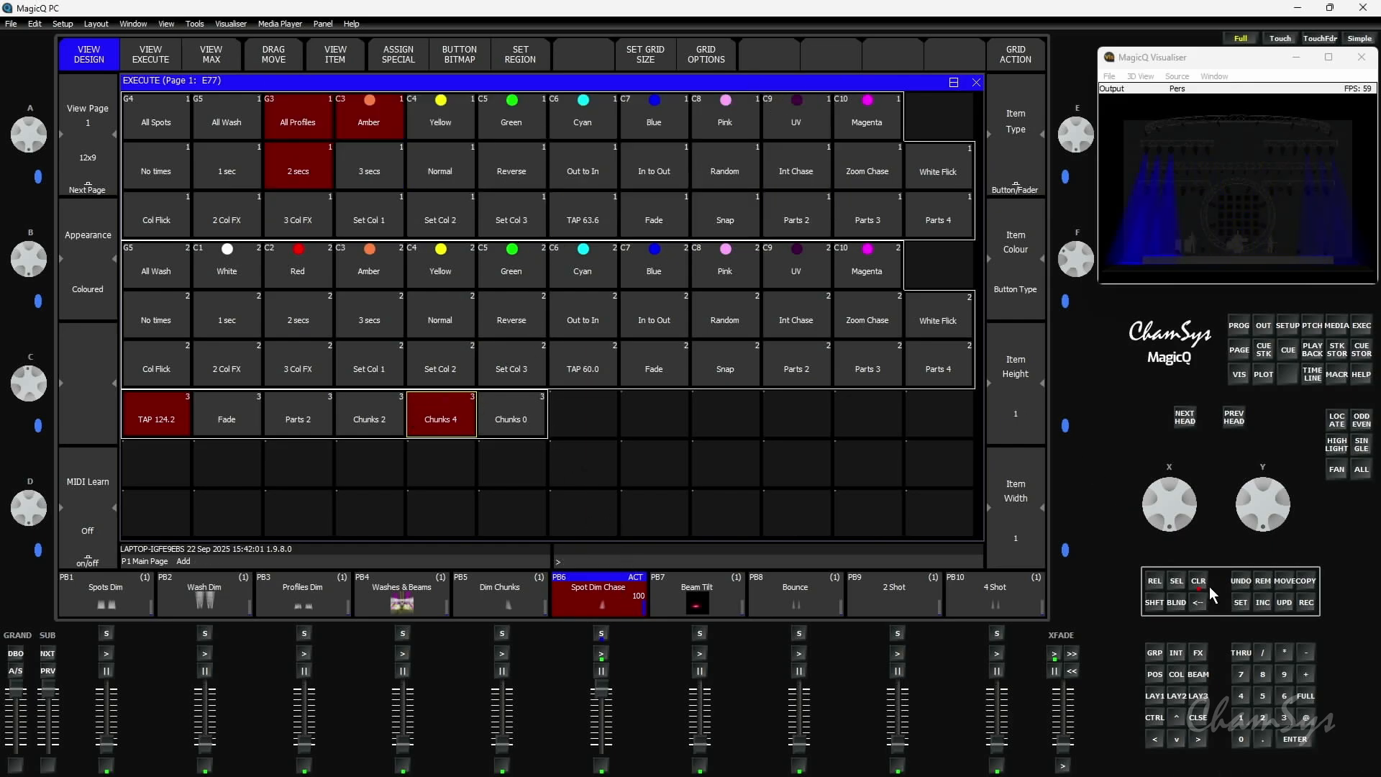
Clear the programmer and include the PB5 Dim Chunks cue for editing.
{"action": "left_click", "coordinate": [1199, 580]}
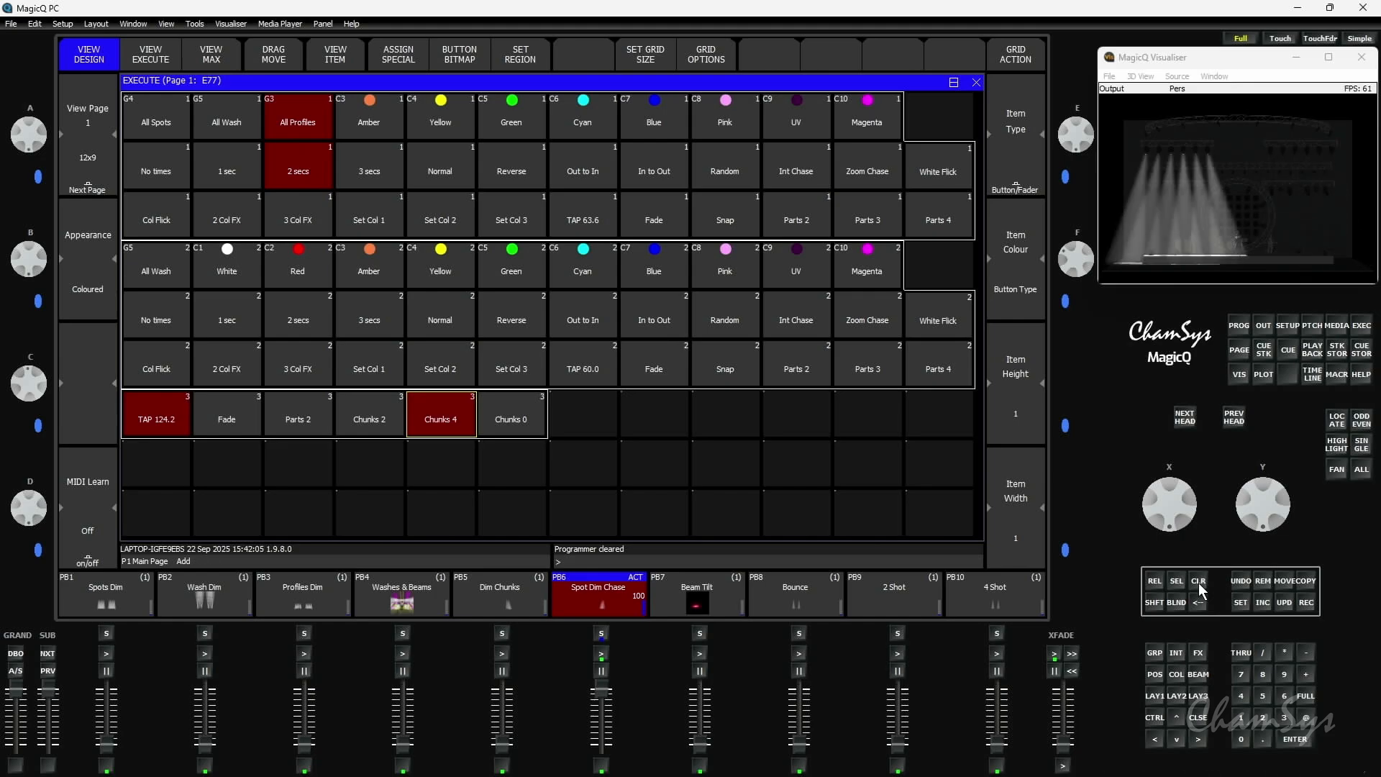
{"action": "mouse_move", "coordinate": [797, 606]}
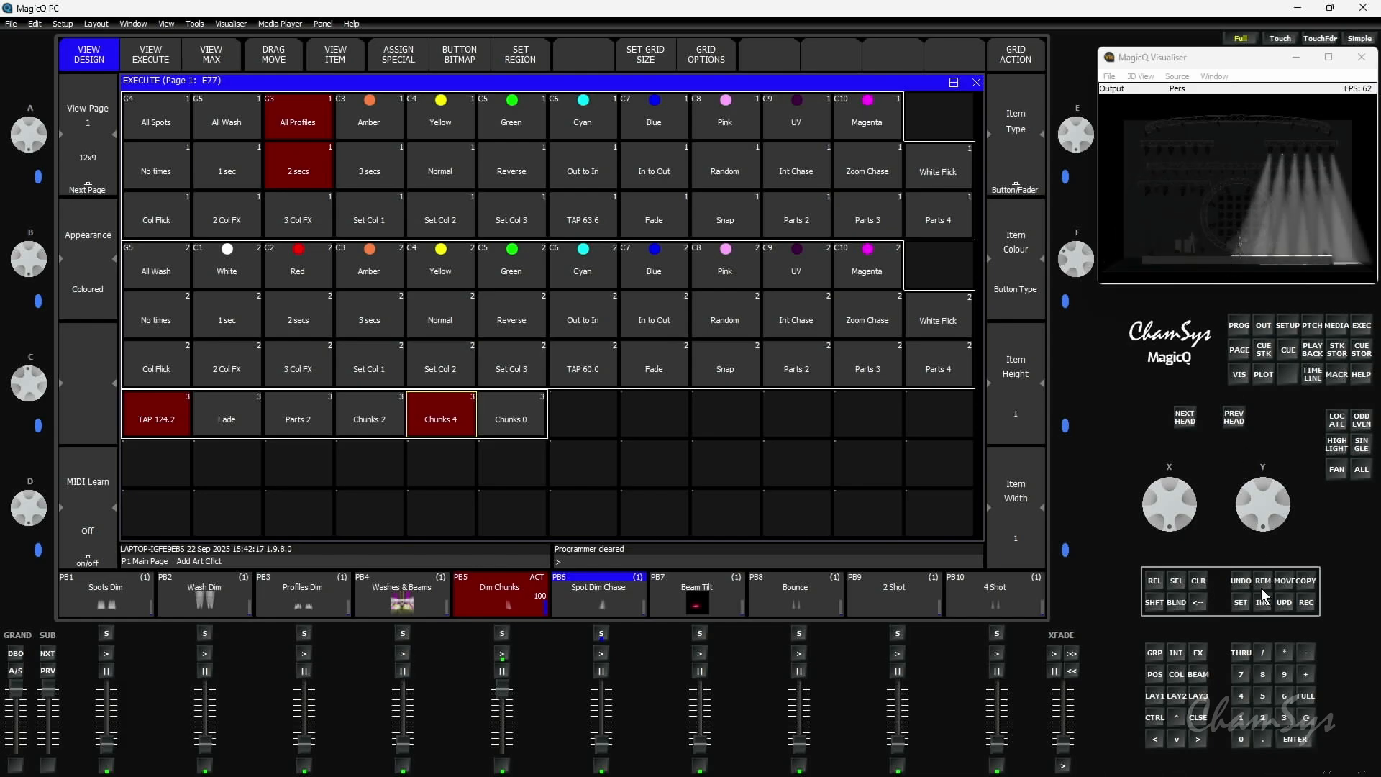
{"action": "left_click", "coordinate": [499, 587]}
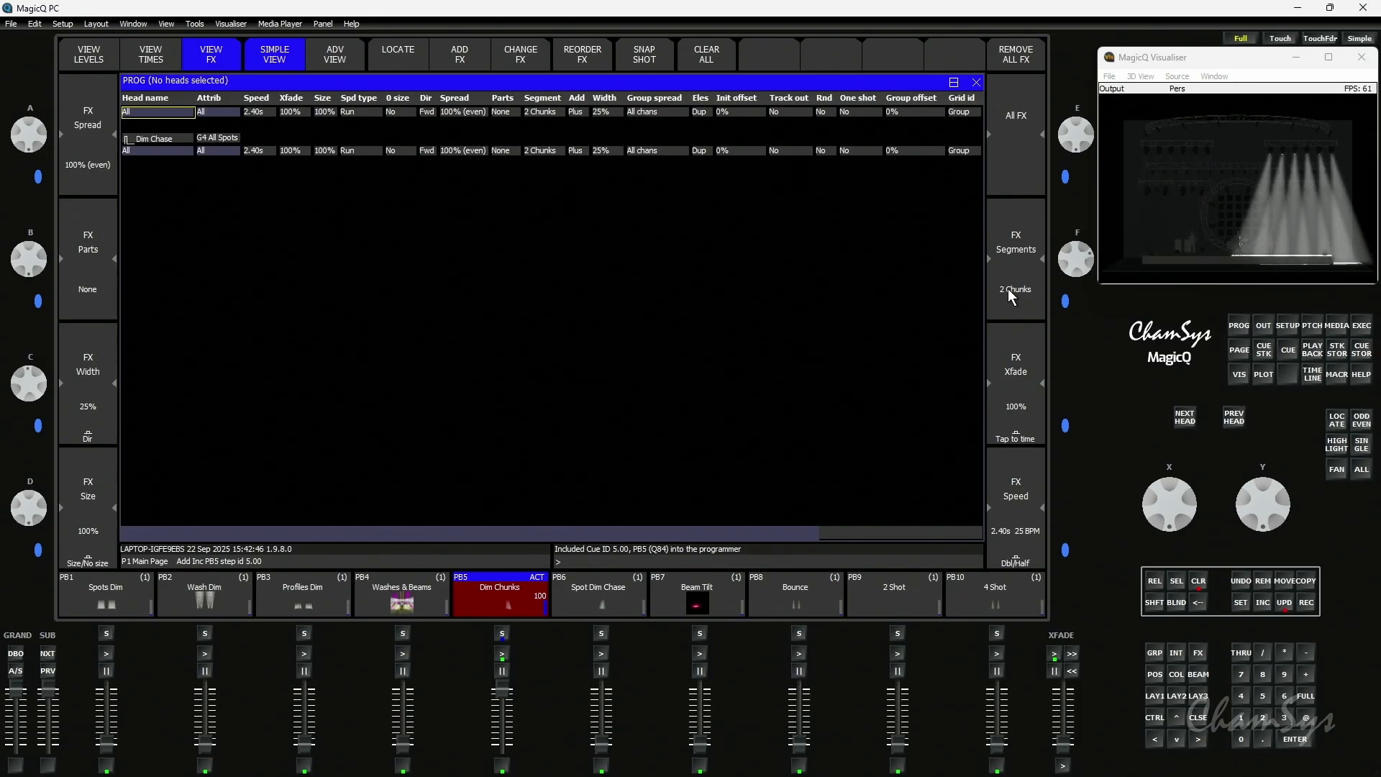
Raise the FX Segments encoder from 2 to 3 chunks and clear the programmer.
{"action": "left_click", "coordinate": [1014, 290]}
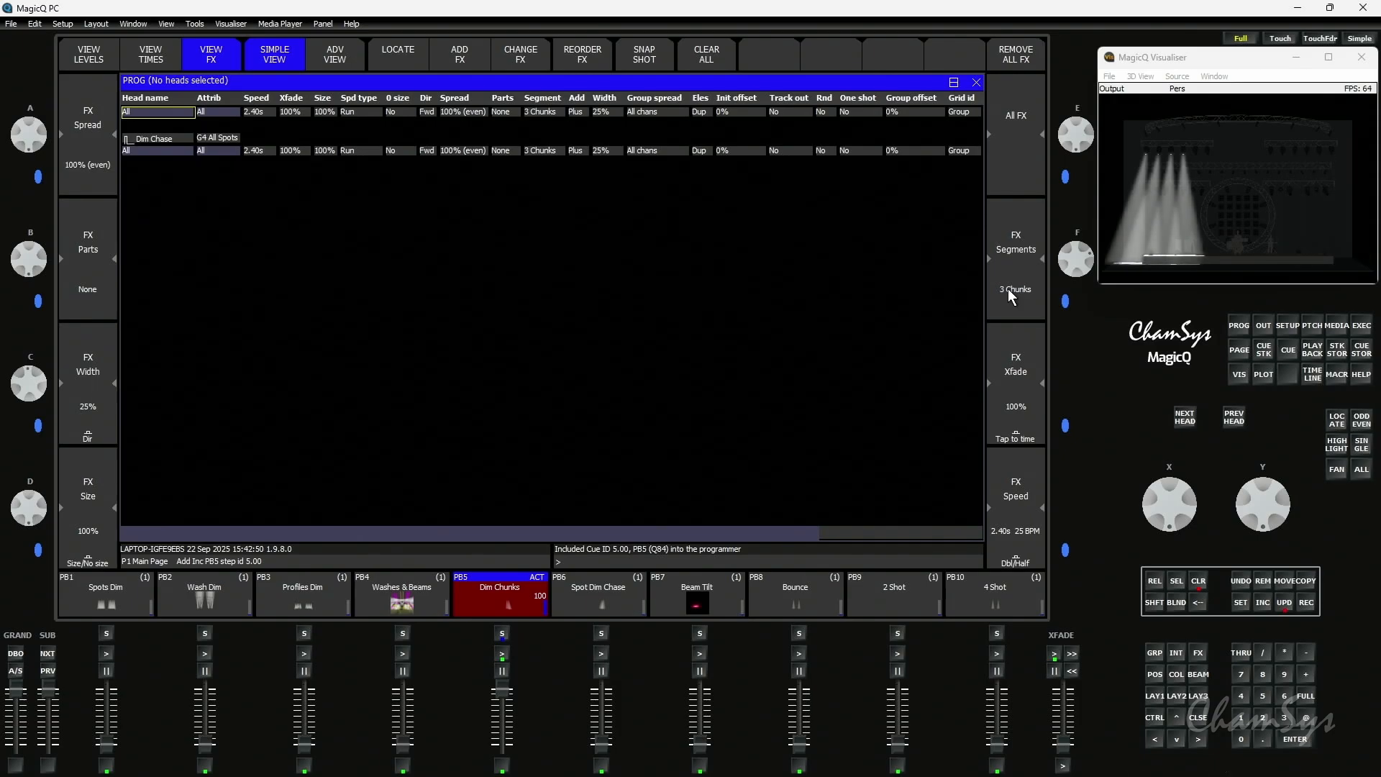
{"action": "left_click", "coordinate": [1014, 289]}
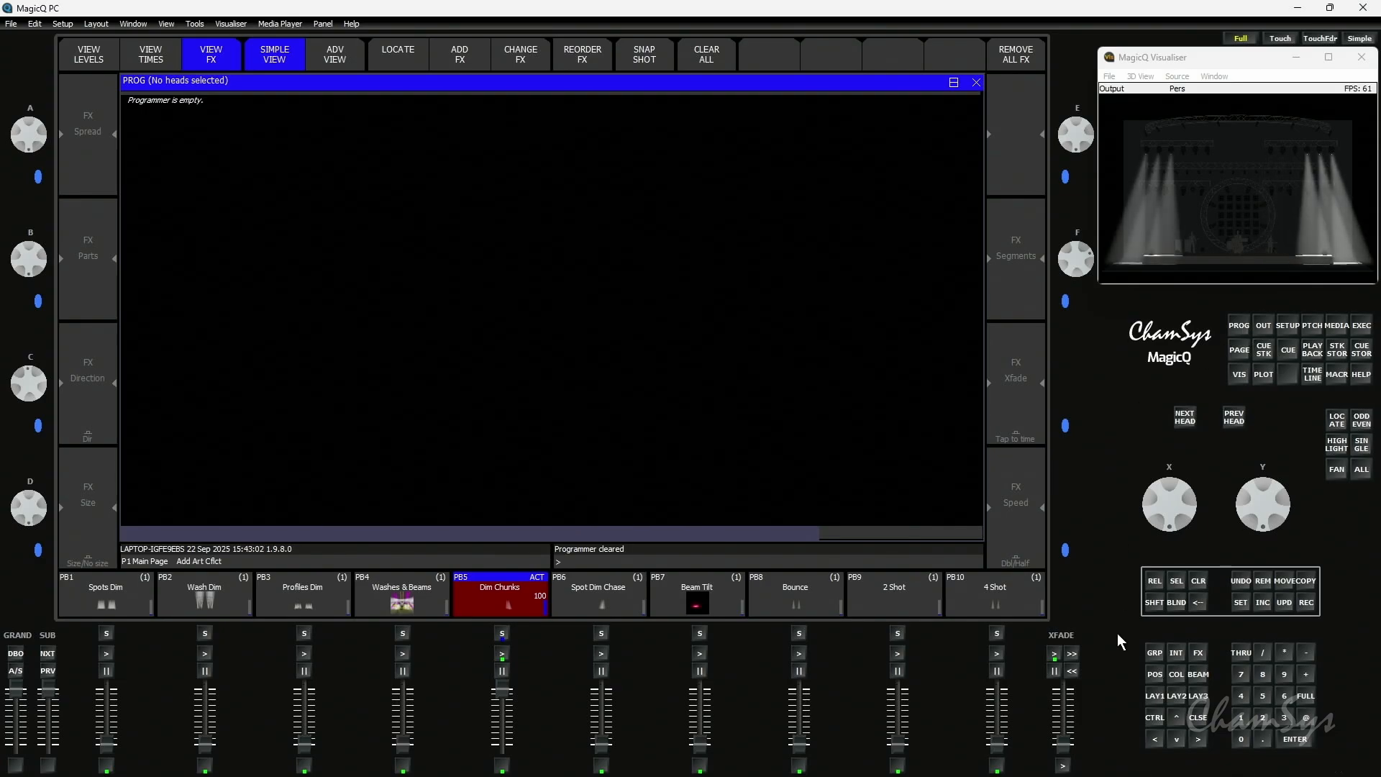
Select group G4 All Spots and deselect heads 101, 102, 111 and 112.
{"action": "left_click", "coordinate": [88, 53]}
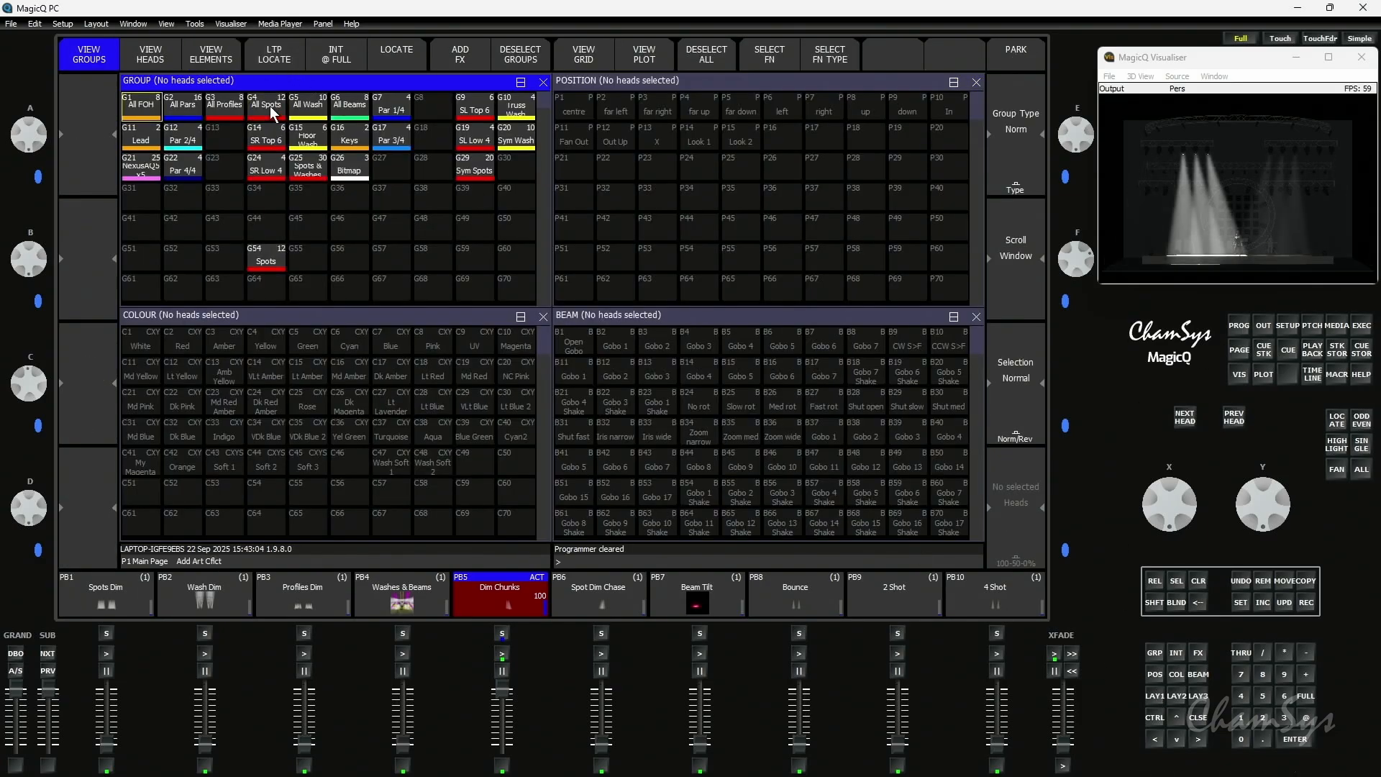
{"action": "left_click", "coordinate": [264, 105]}
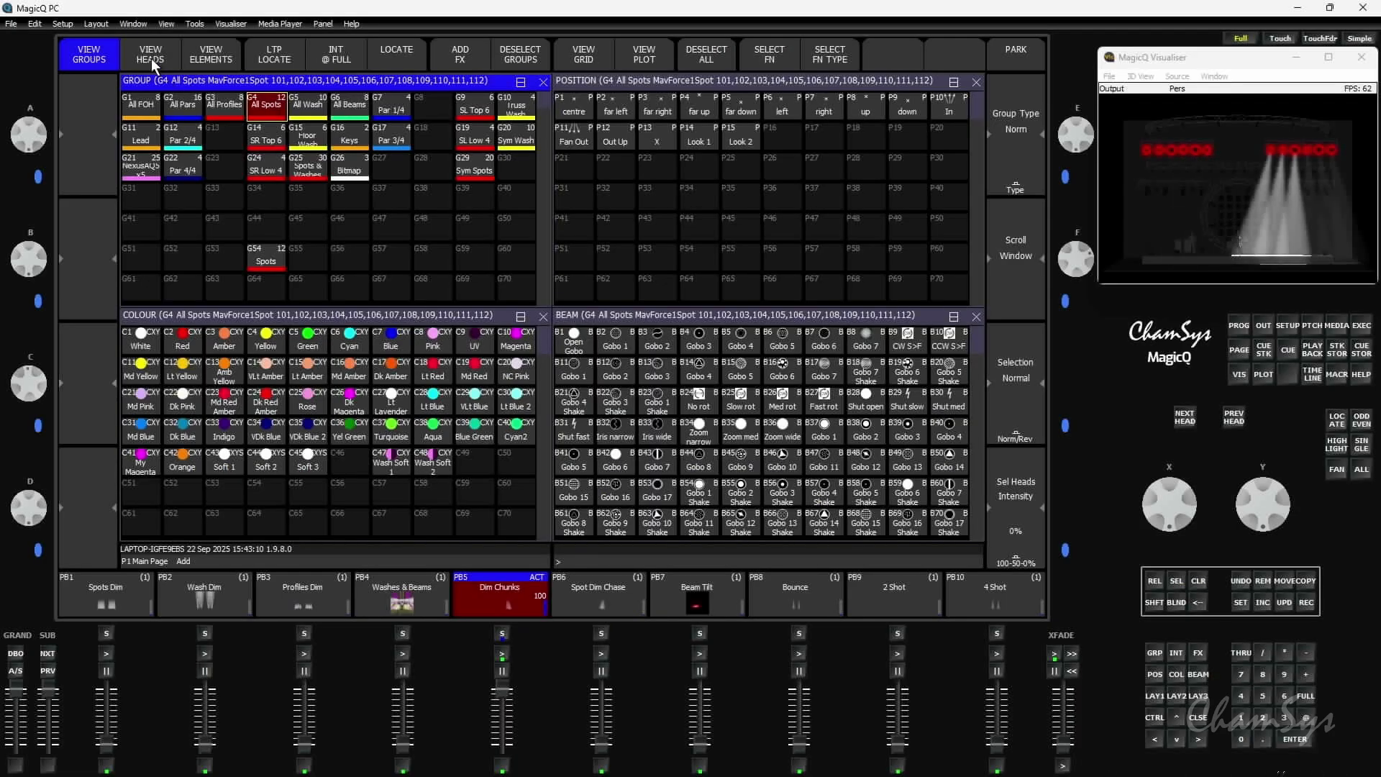
{"action": "left_click", "coordinate": [149, 53]}
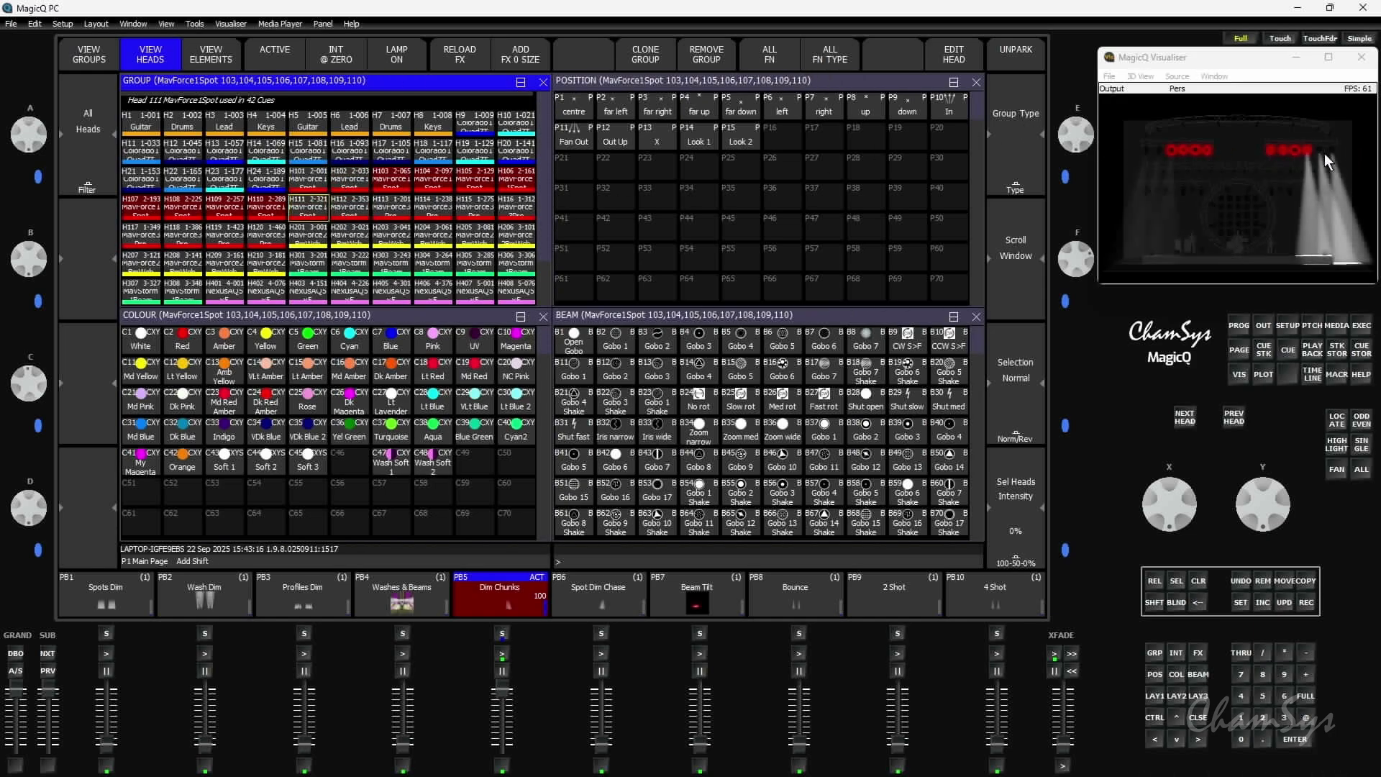
Record the remaining spots 103 to 110 over G4, confirming the replacement with YES.
{"action": "left_click", "coordinate": [87, 53]}
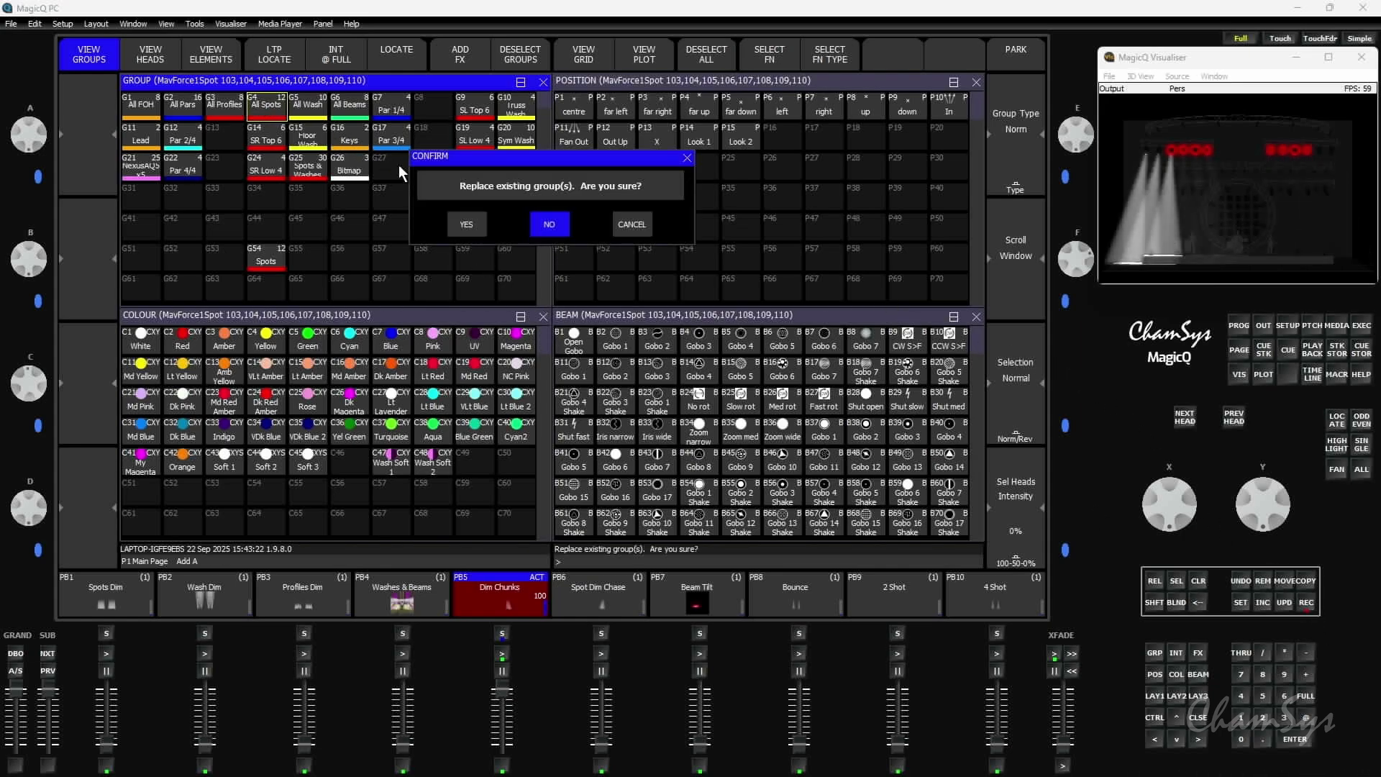
{"action": "left_click", "coordinate": [467, 225]}
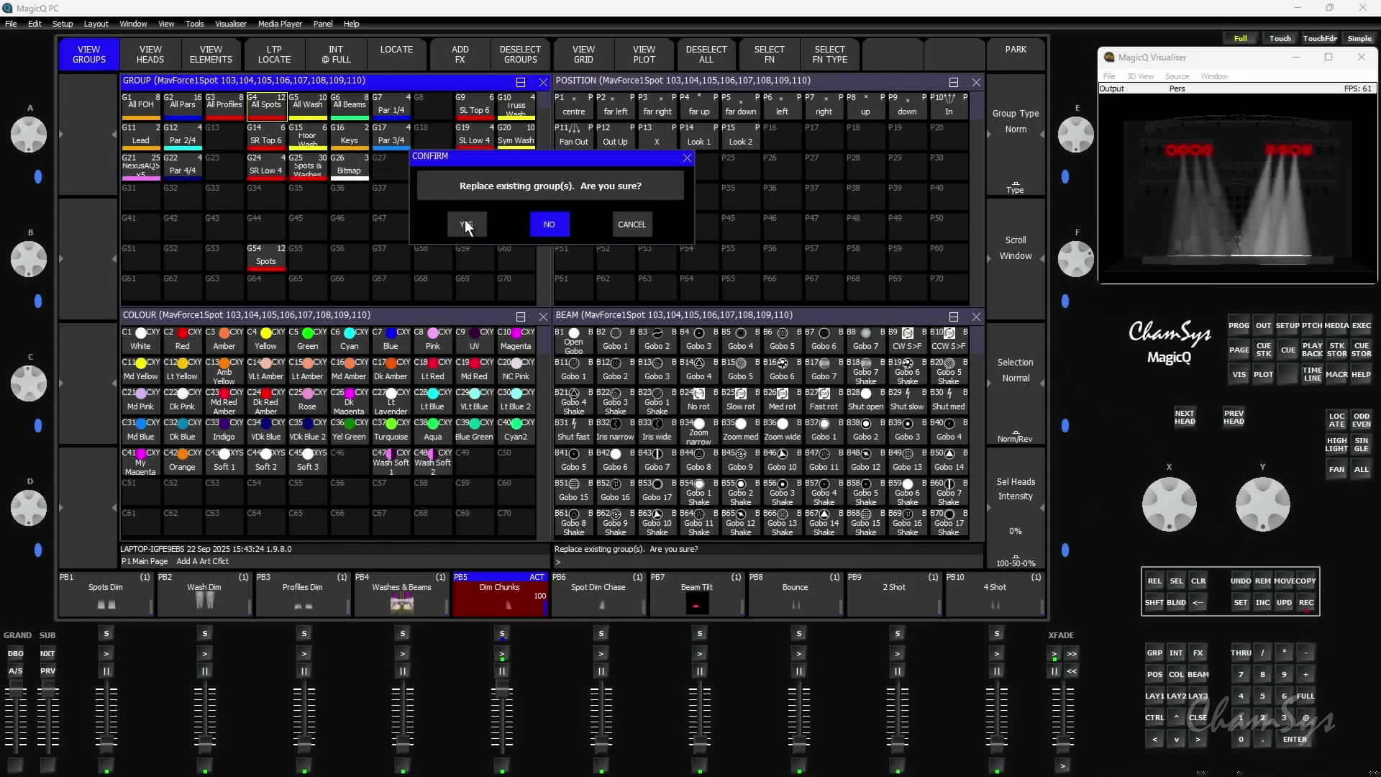
{"action": "left_click", "coordinate": [466, 225]}
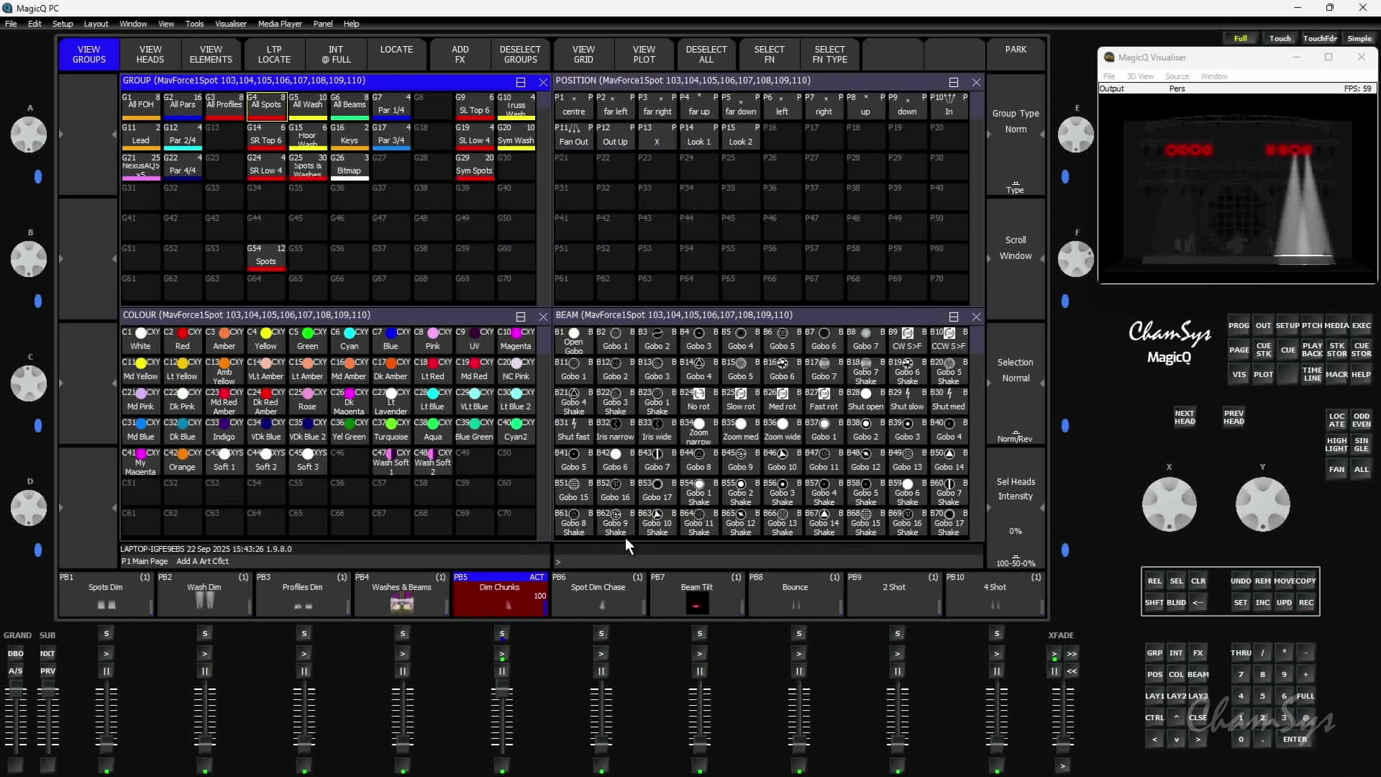
{"action": "mouse_move", "coordinate": [745, 634]}
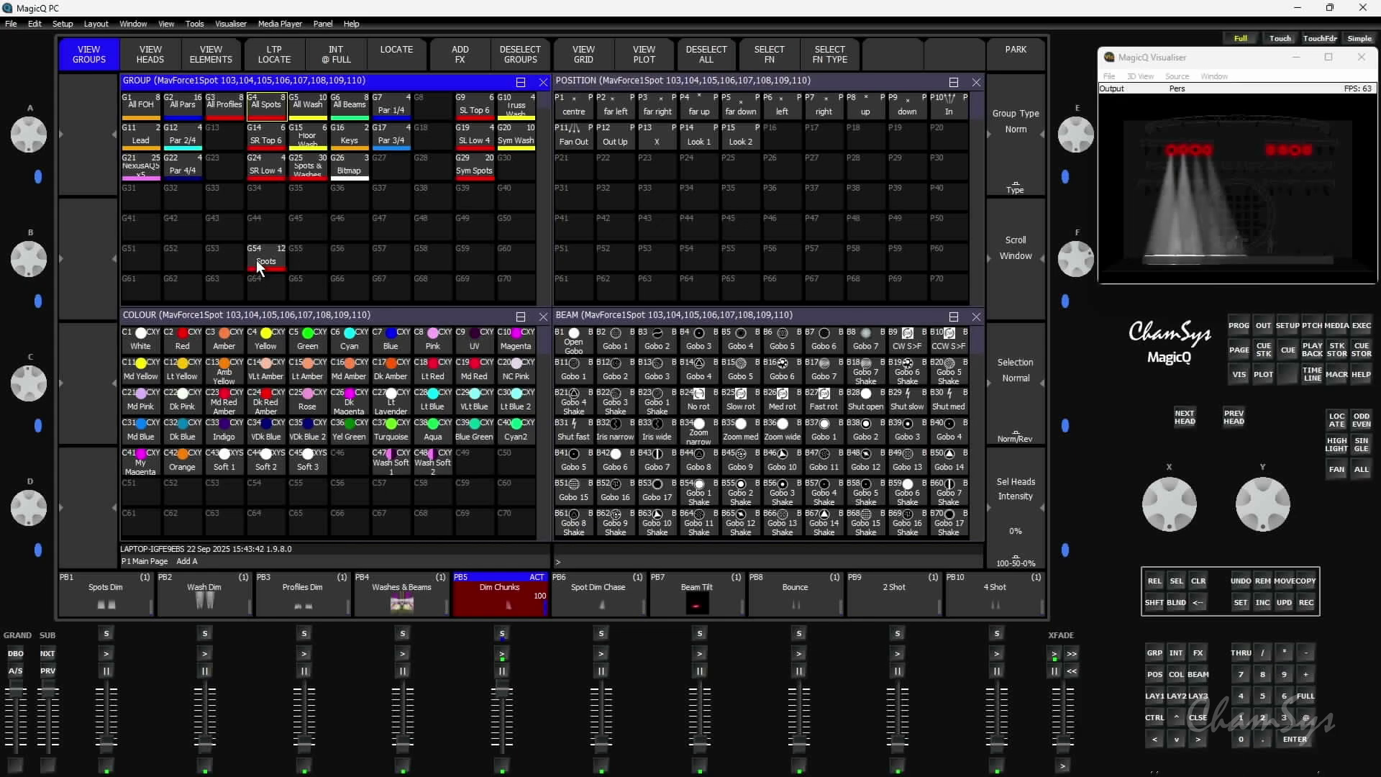
Select the G54 Spots group of twelve heads and record it over G4, confirming YES.
{"action": "left_click", "coordinate": [266, 258]}
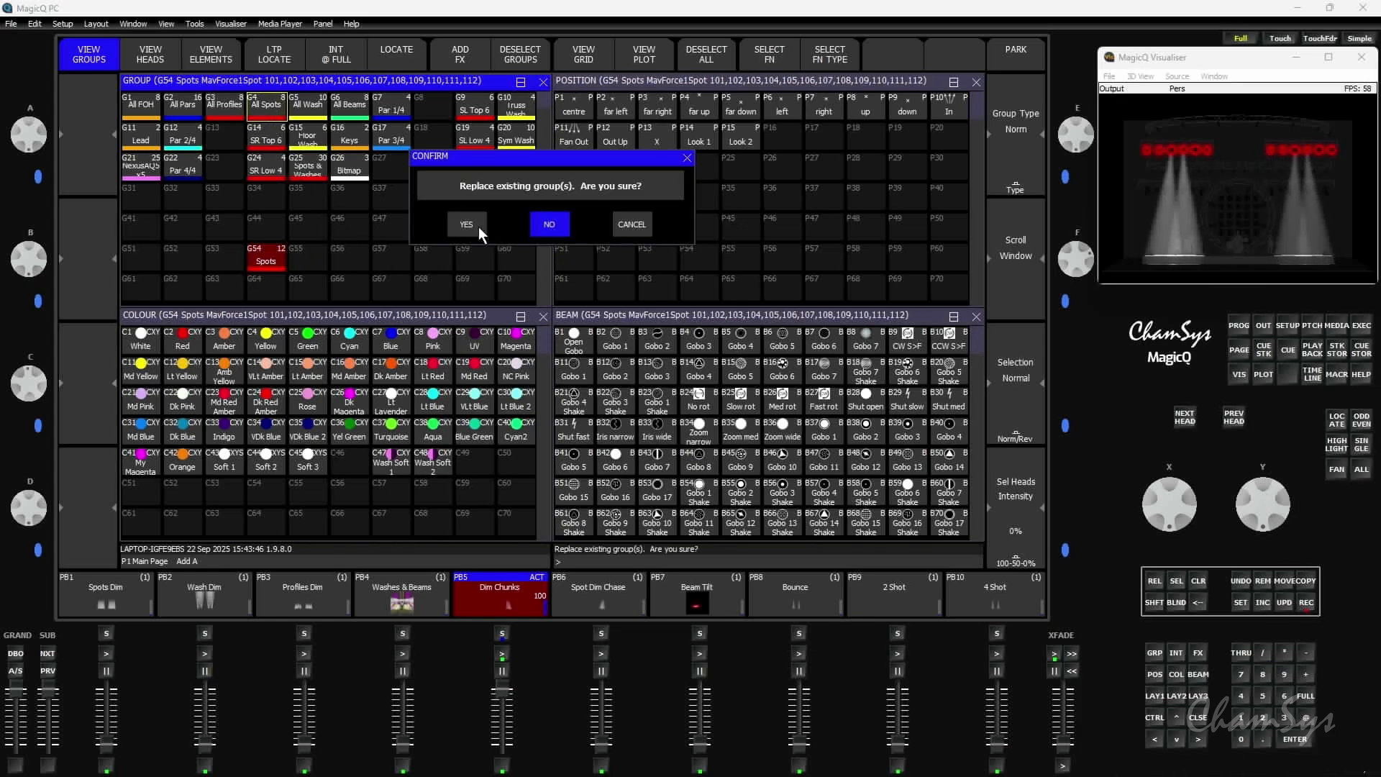
{"action": "left_click", "coordinate": [466, 224]}
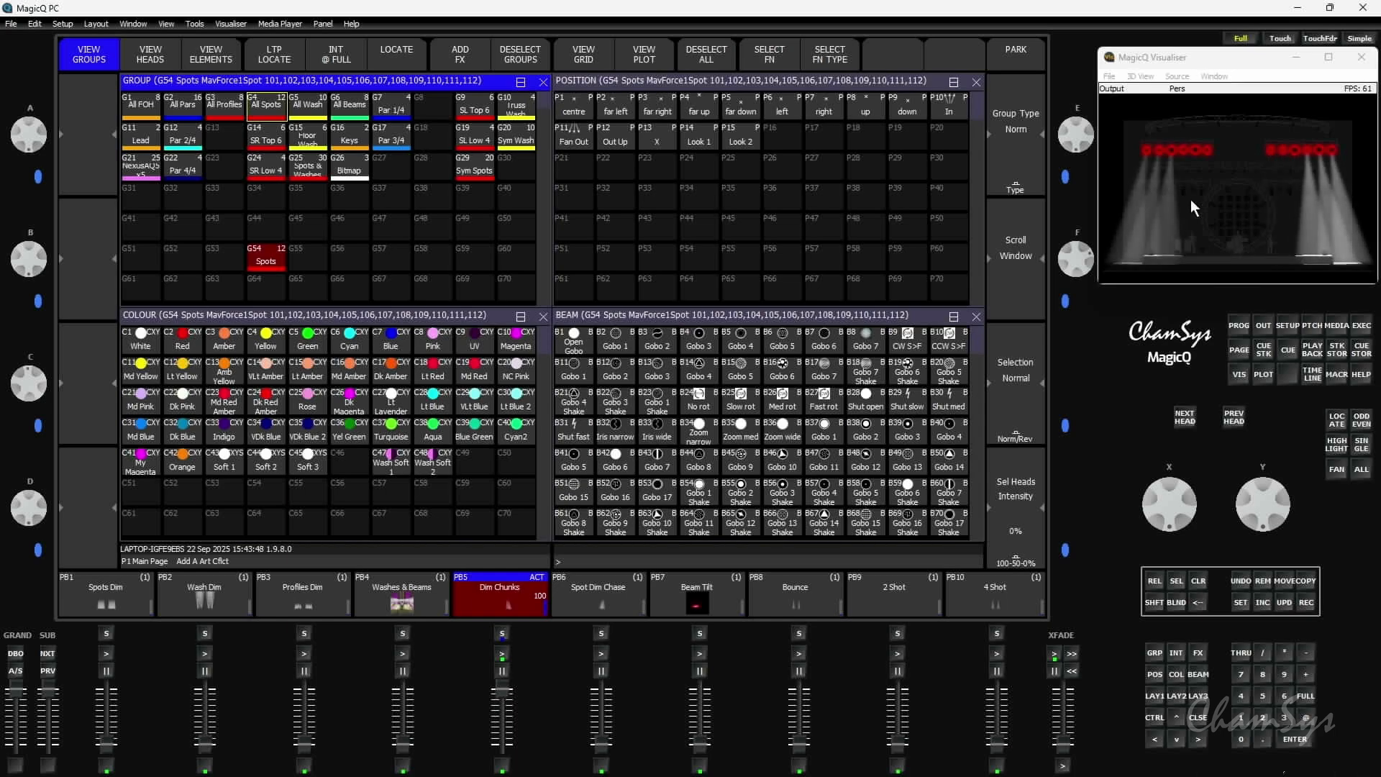